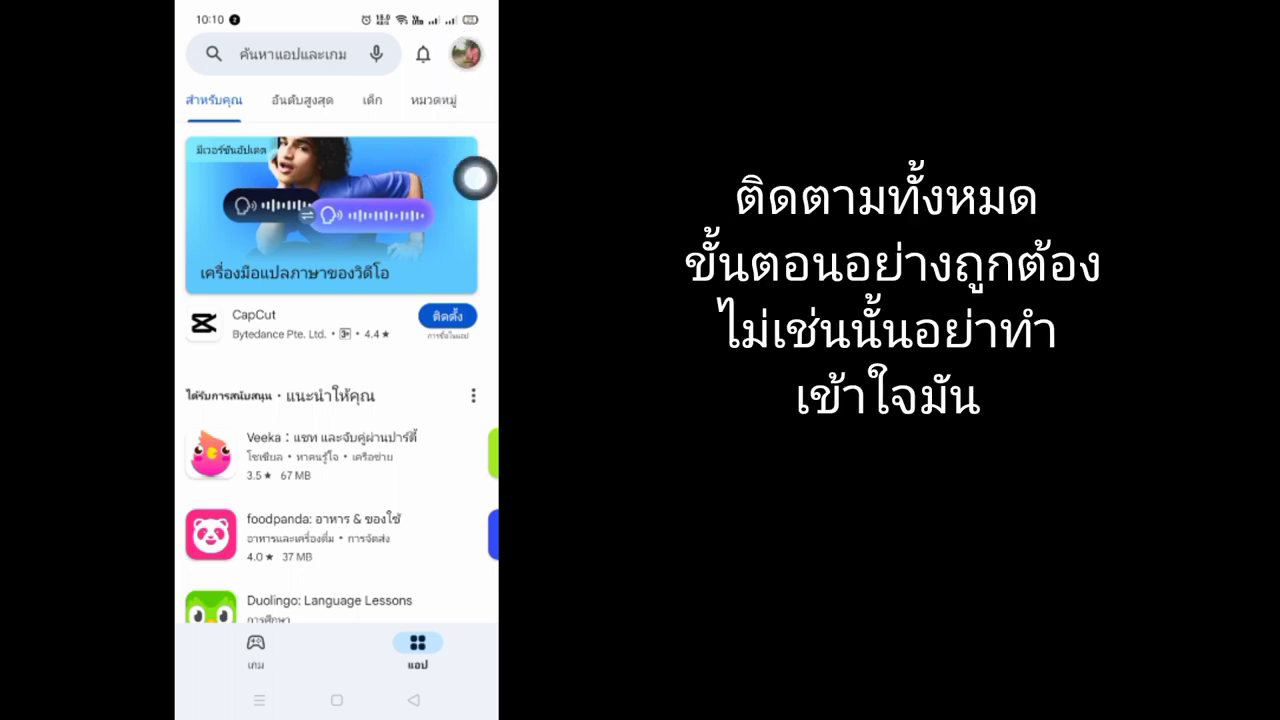
# Go to Payments & subscriptions from the Play Store account menu.
pyautogui.click(464, 54)
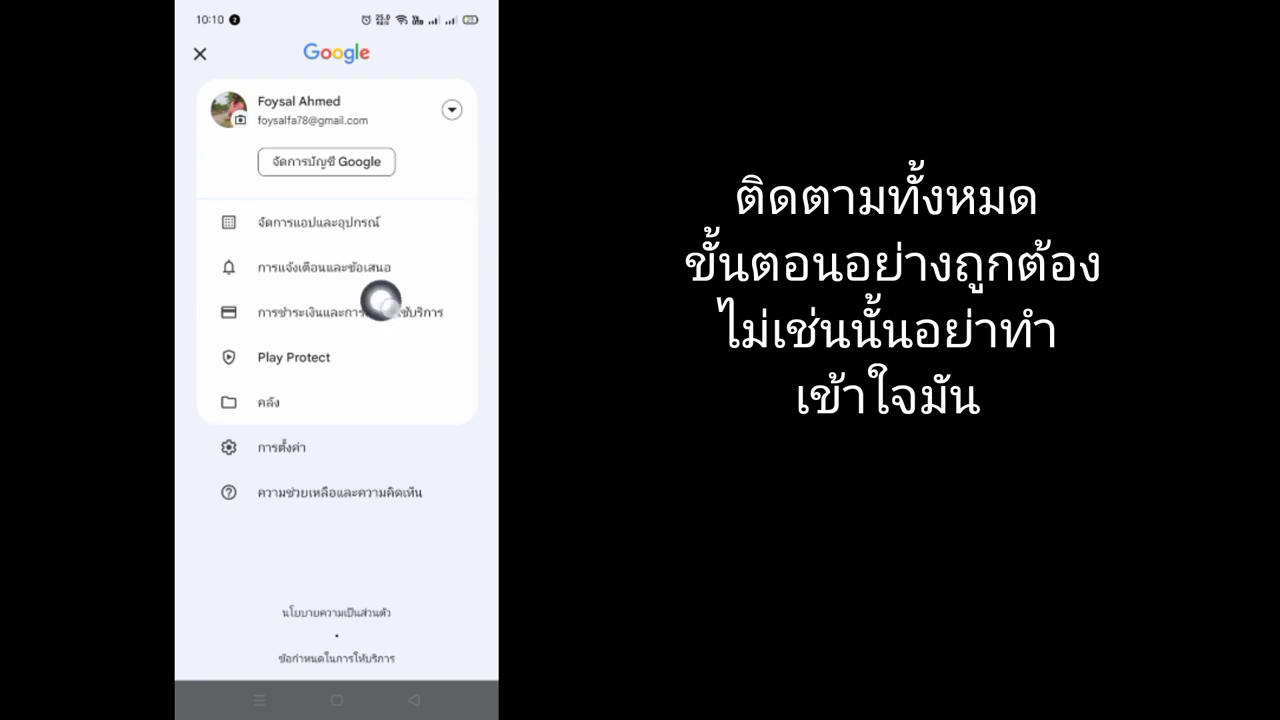
pyautogui.click(336, 312)
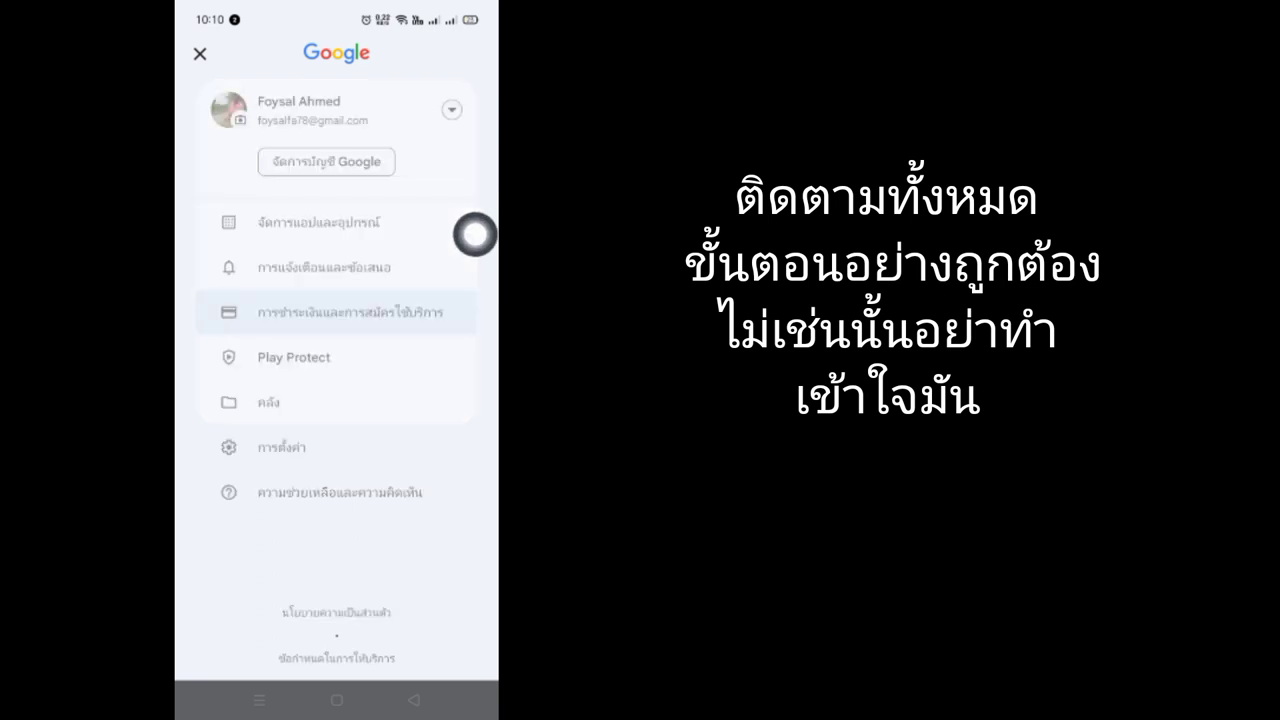
# Enter Payment methods, landing on Google Pay's add-a-payment-method page.
pyautogui.click(336, 311)
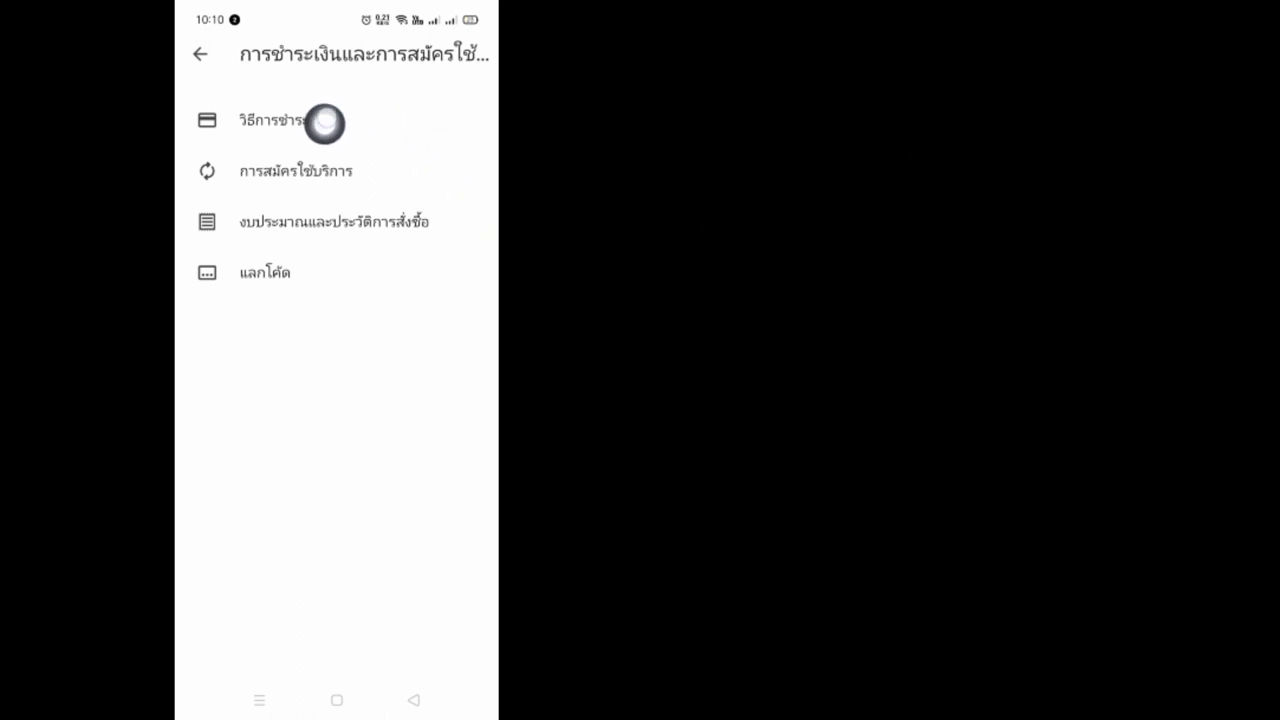
pyautogui.click(300, 120)
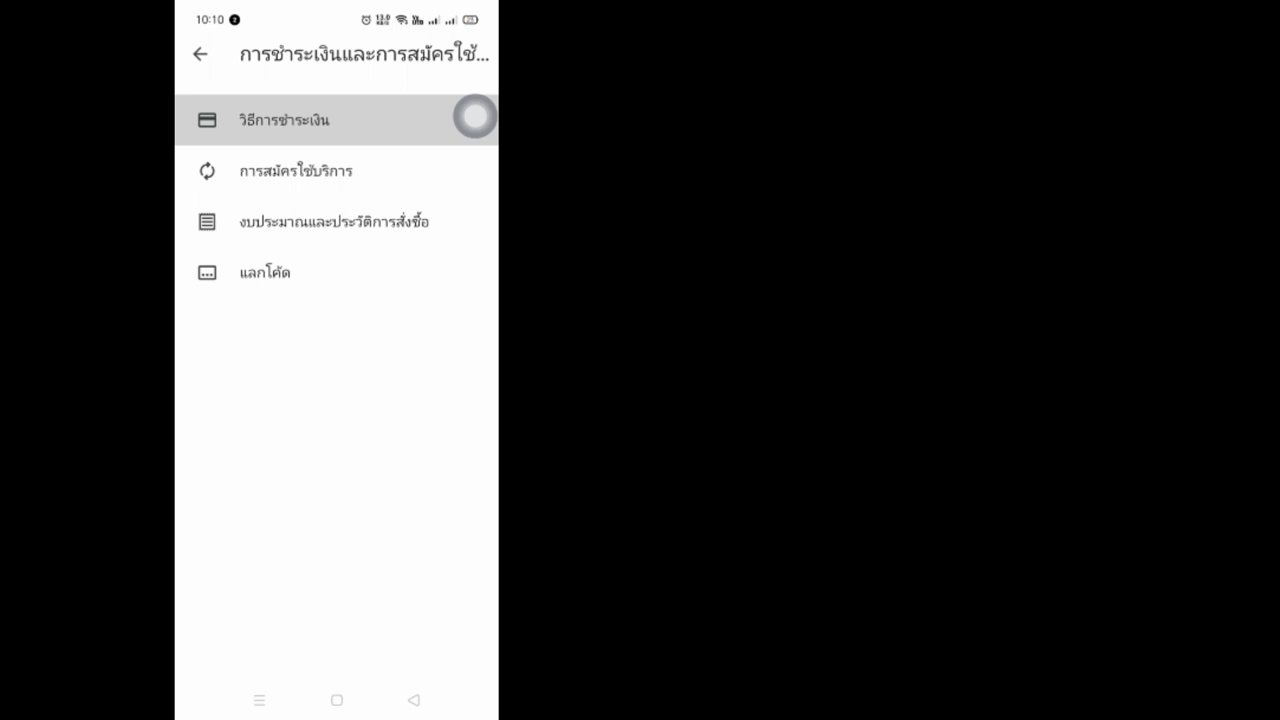
pyautogui.click(284, 120)
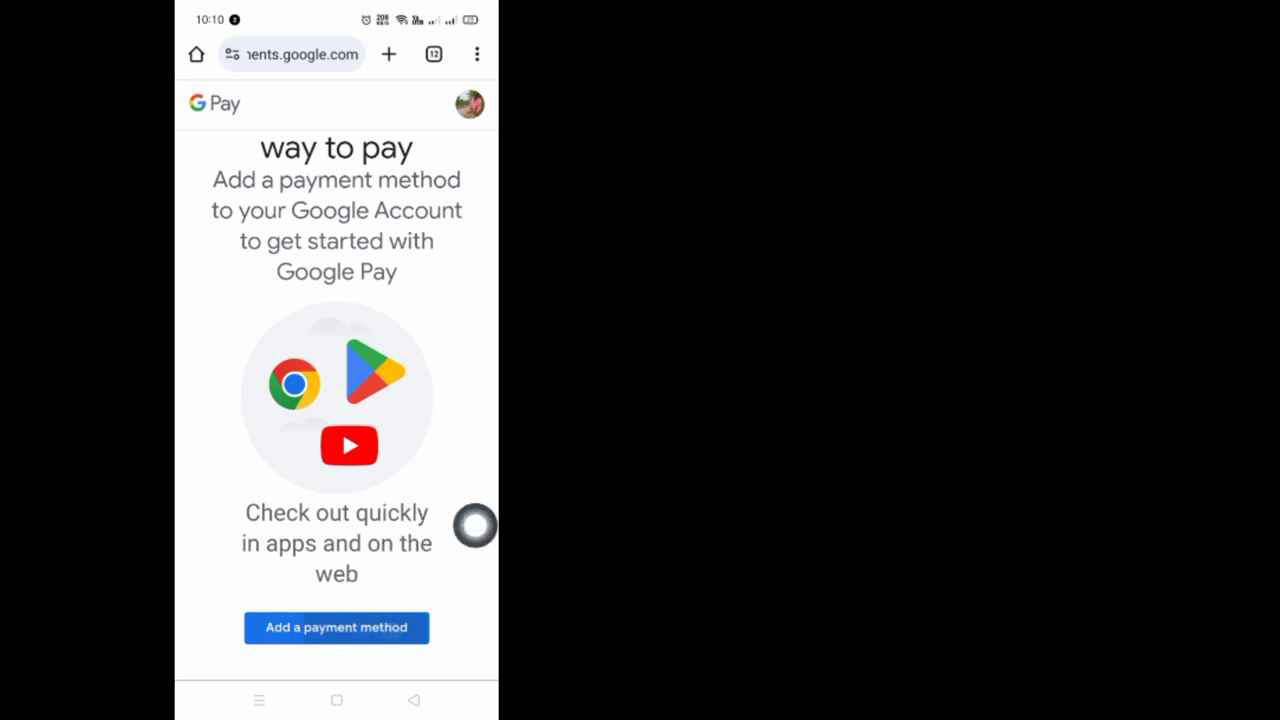
# Start adding a payment method, reaching the add credit or debit card form.
pyautogui.click(336, 627)
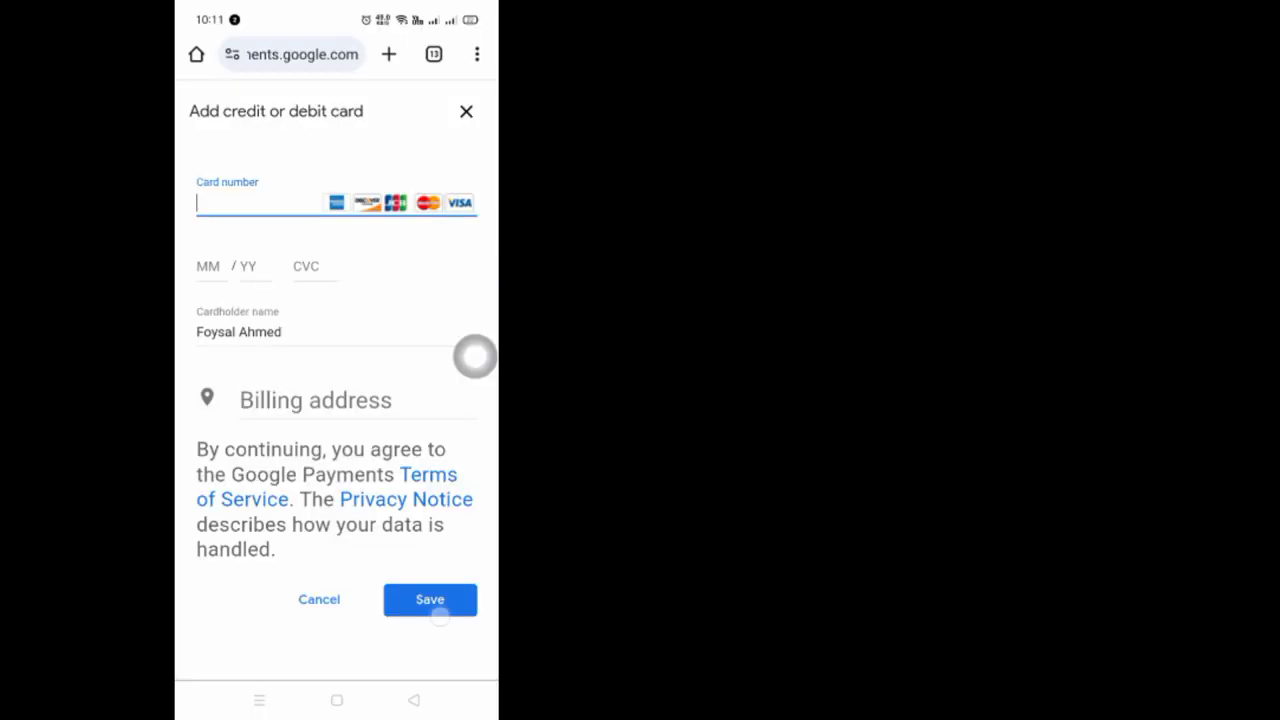
# Begin the billing address and browse the country list from the Bangladesh dropdown.
pyautogui.click(429, 599)
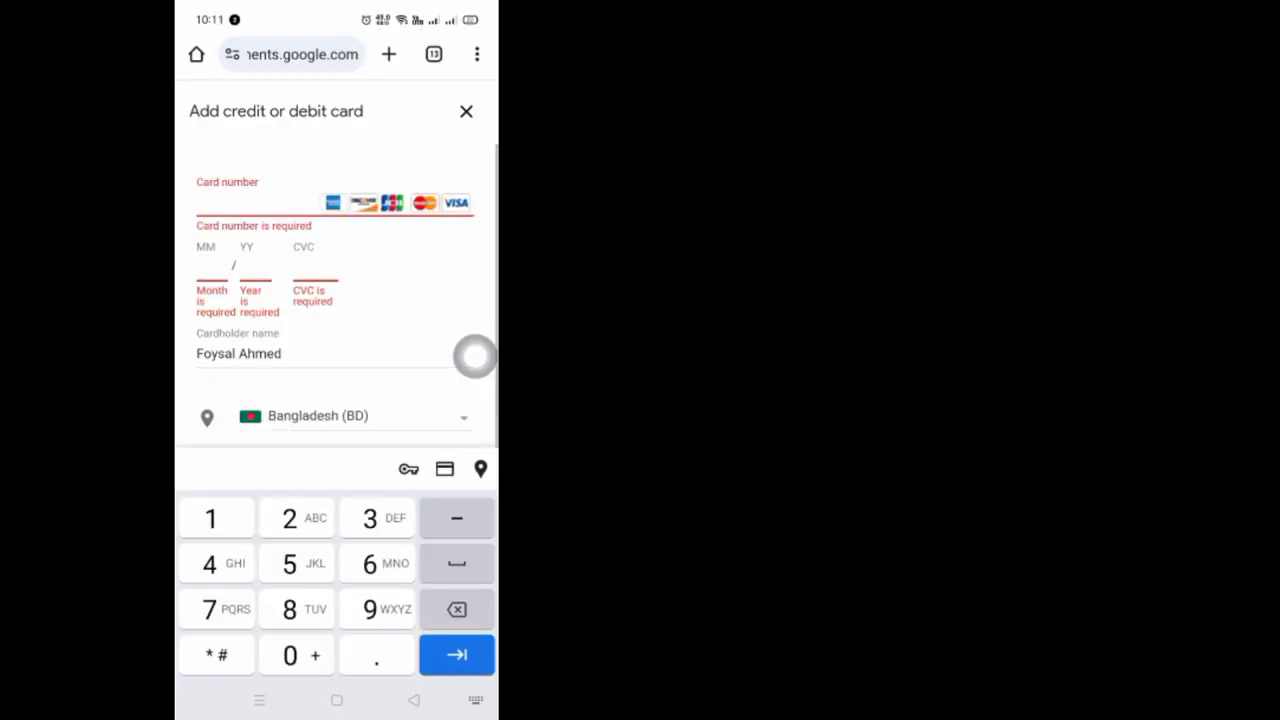
pyautogui.click(360, 416)
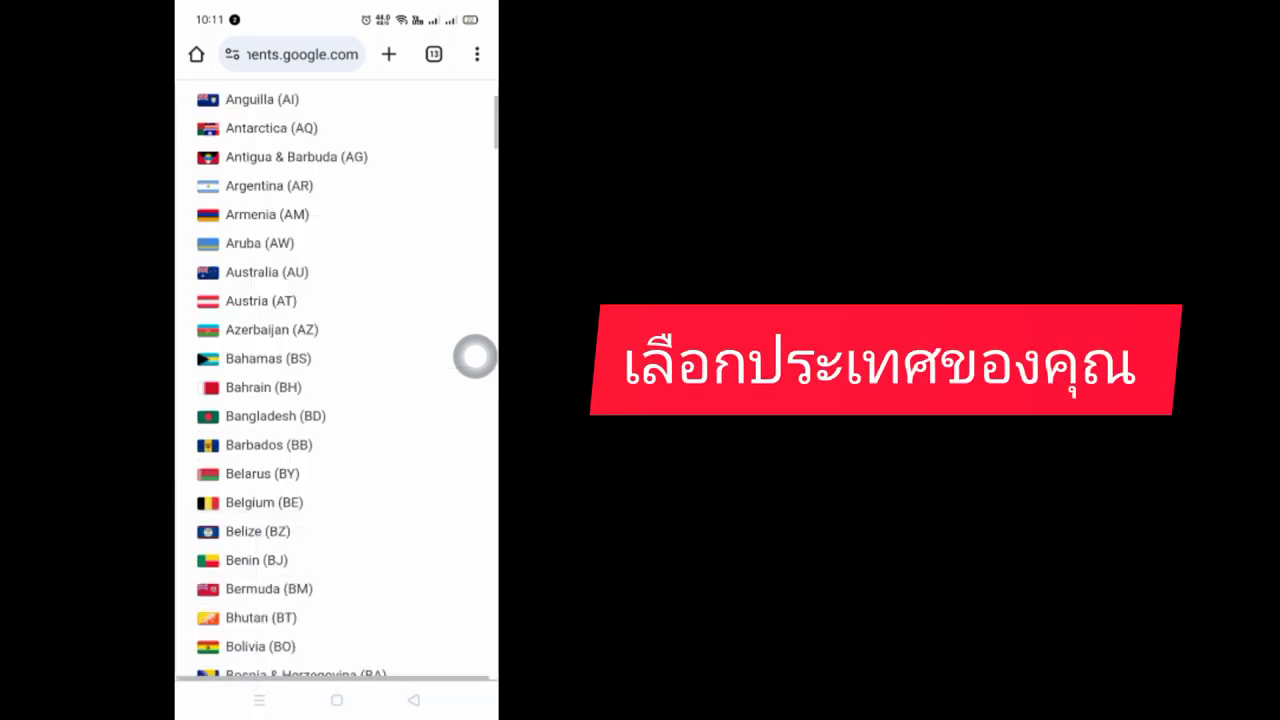
pyautogui.scroll(-3)
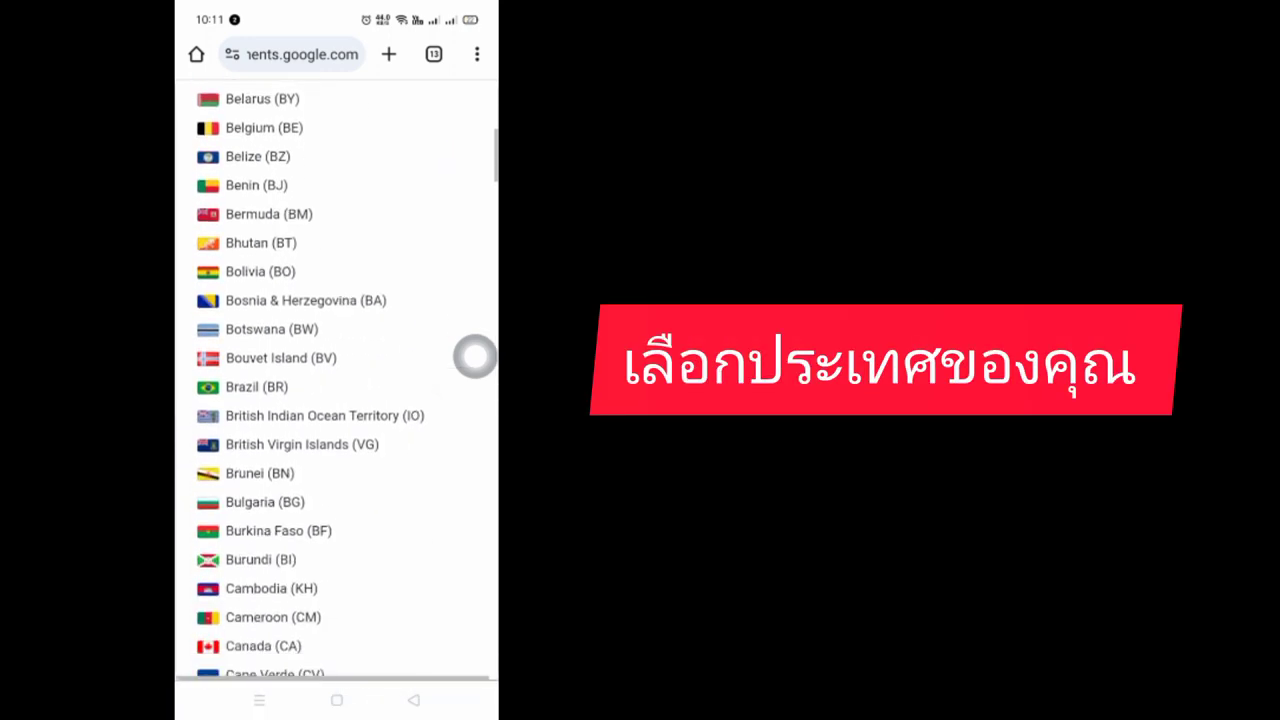
pyautogui.scroll(3)
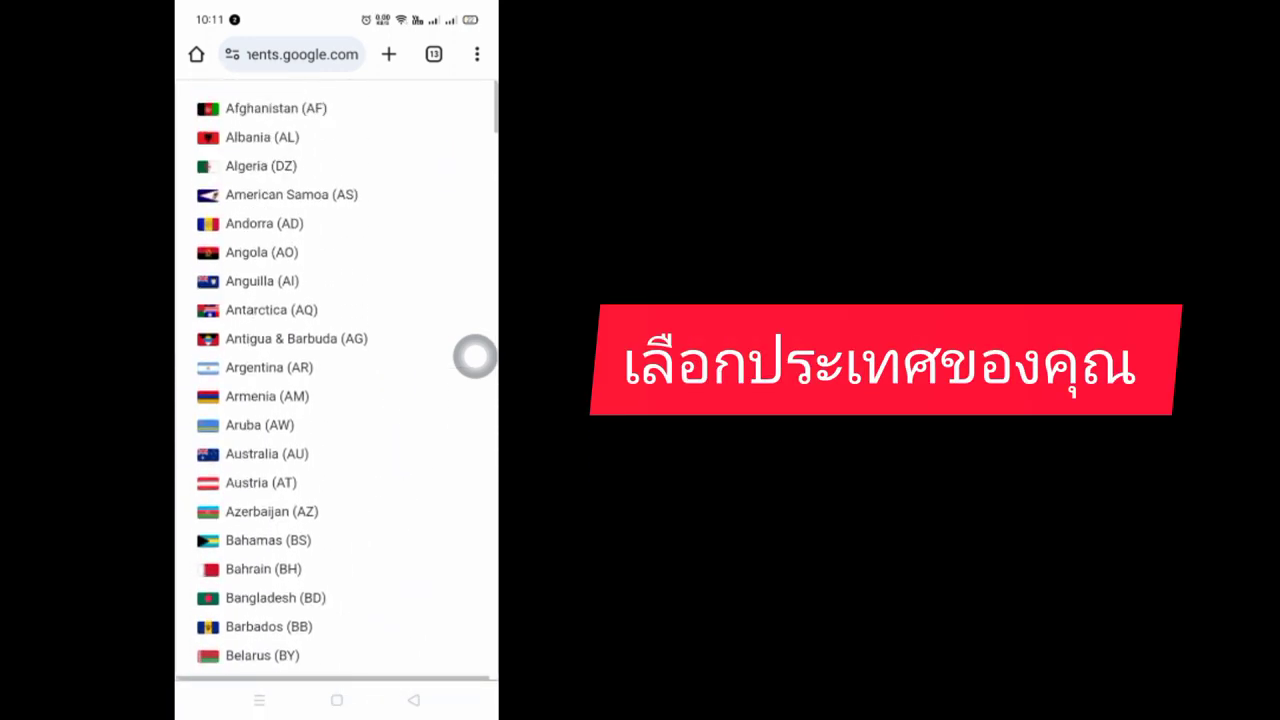